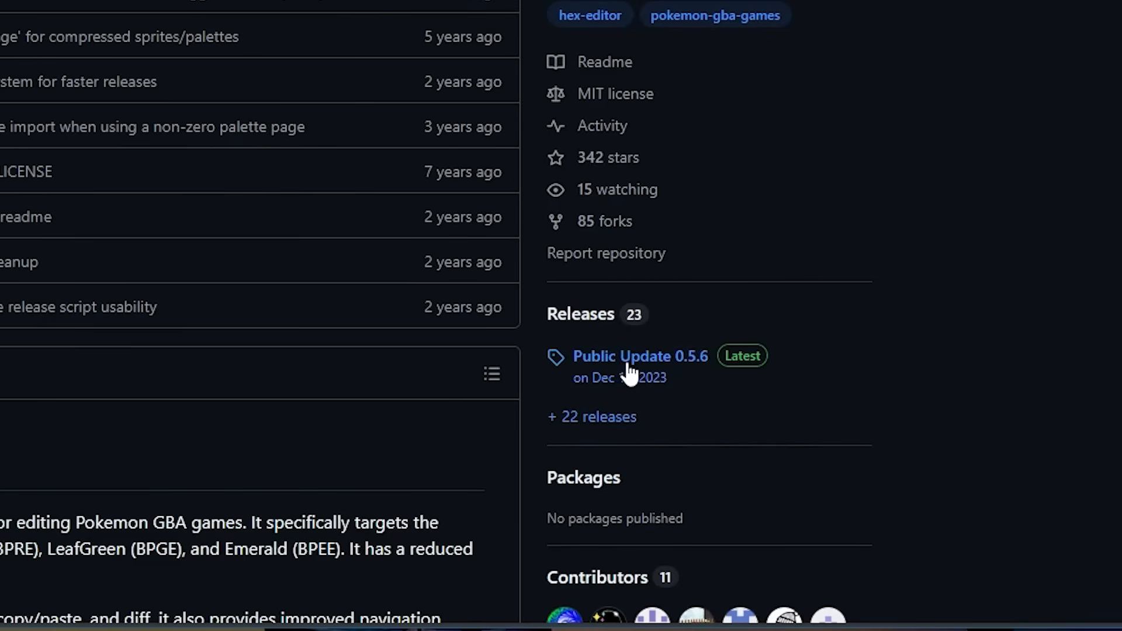
# Step: Download HexManiacAdvance_x64.0.5.6.zip from the Public Update 0.5.6 release assets
pyautogui.click(639, 357)
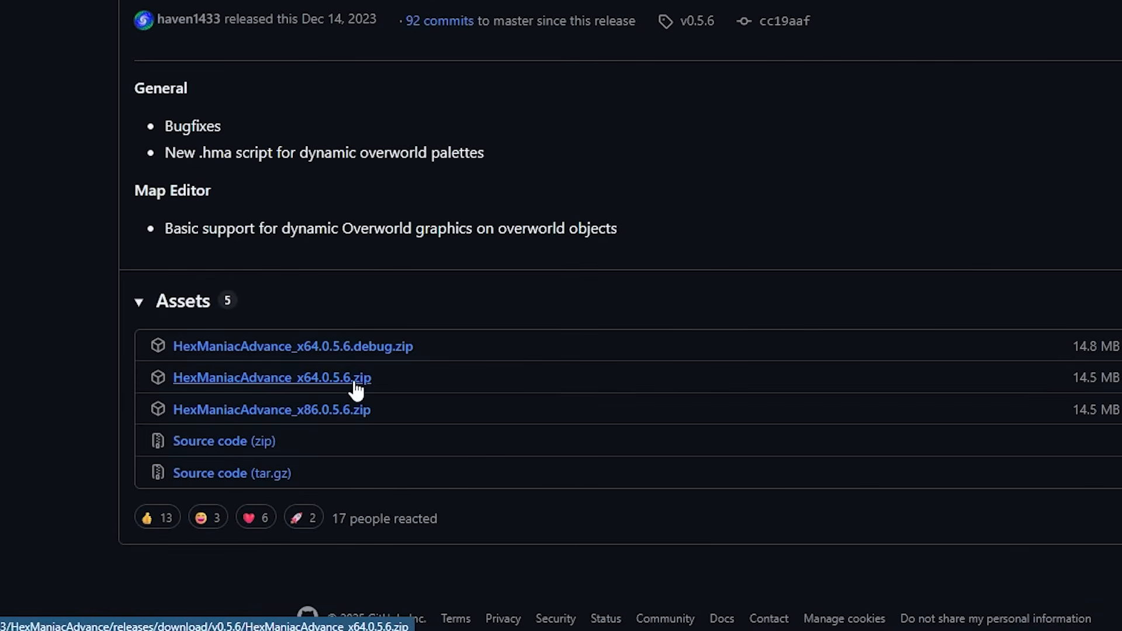
pyautogui.click(272, 376)
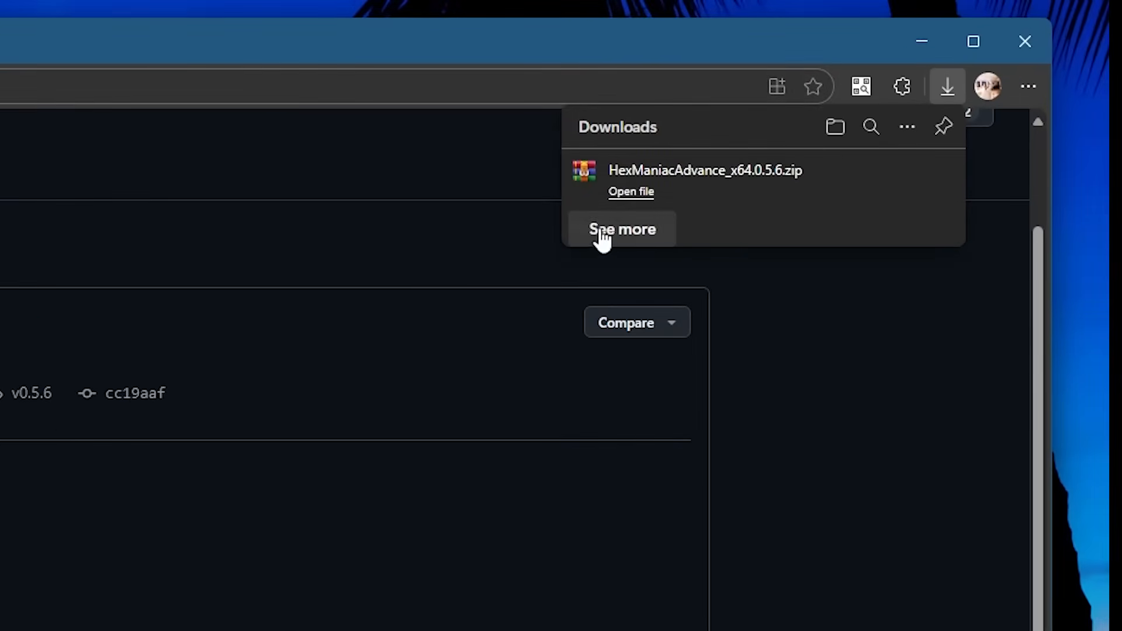
pyautogui.moveTo(851, 192)
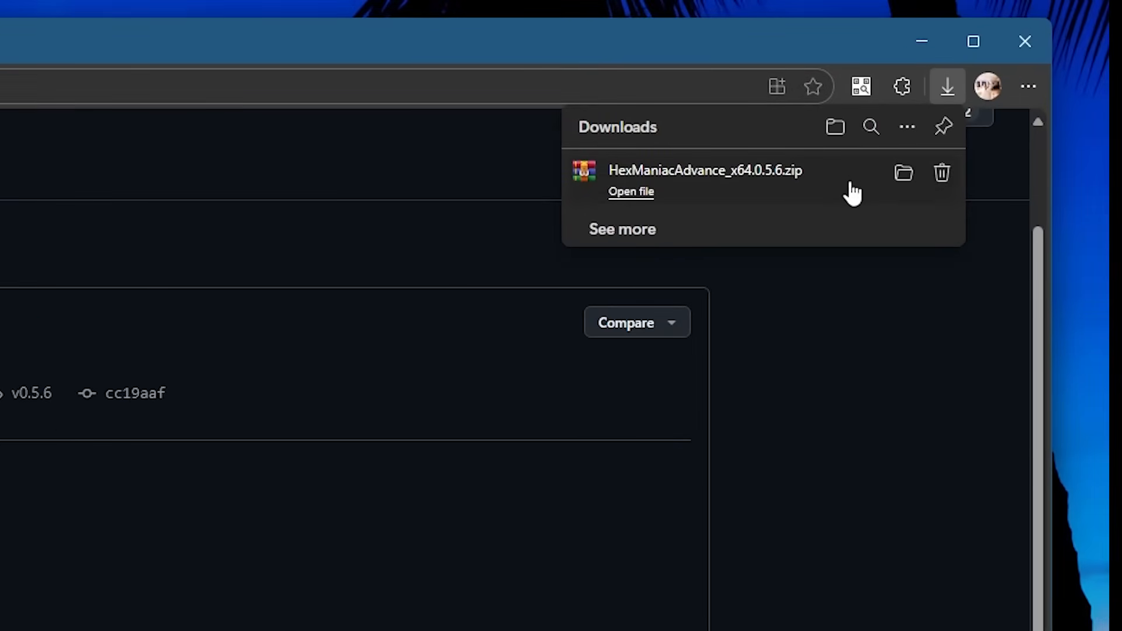
pyautogui.moveTo(621, 265)
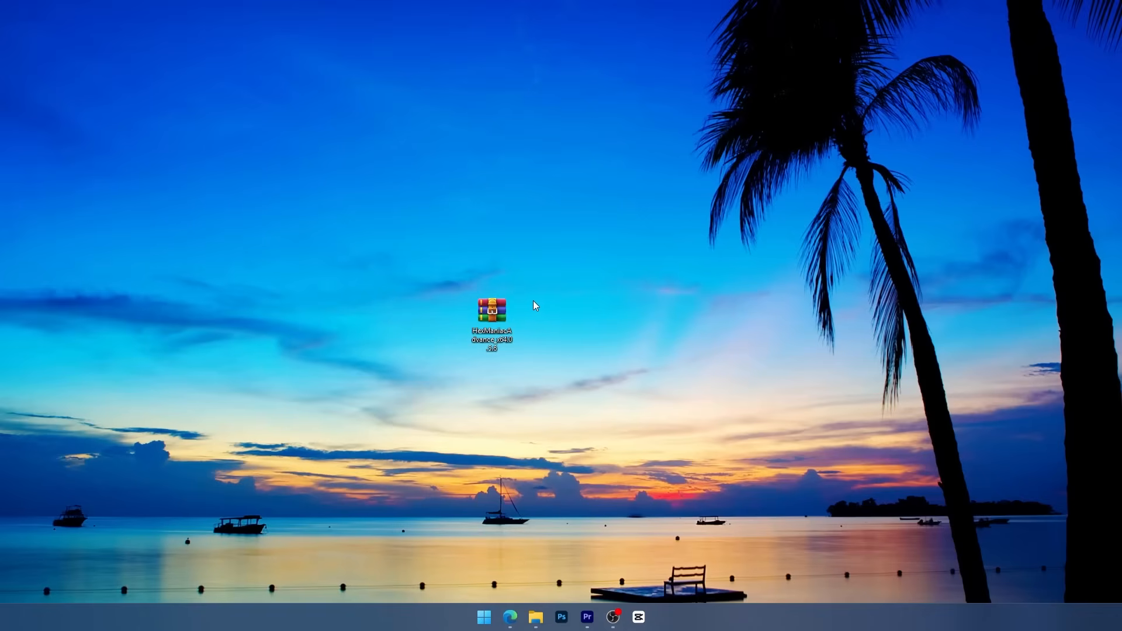
# Step: Extract the downloaded HexManiacAdvance zip on the desktop
pyautogui.rightClick(491, 315)
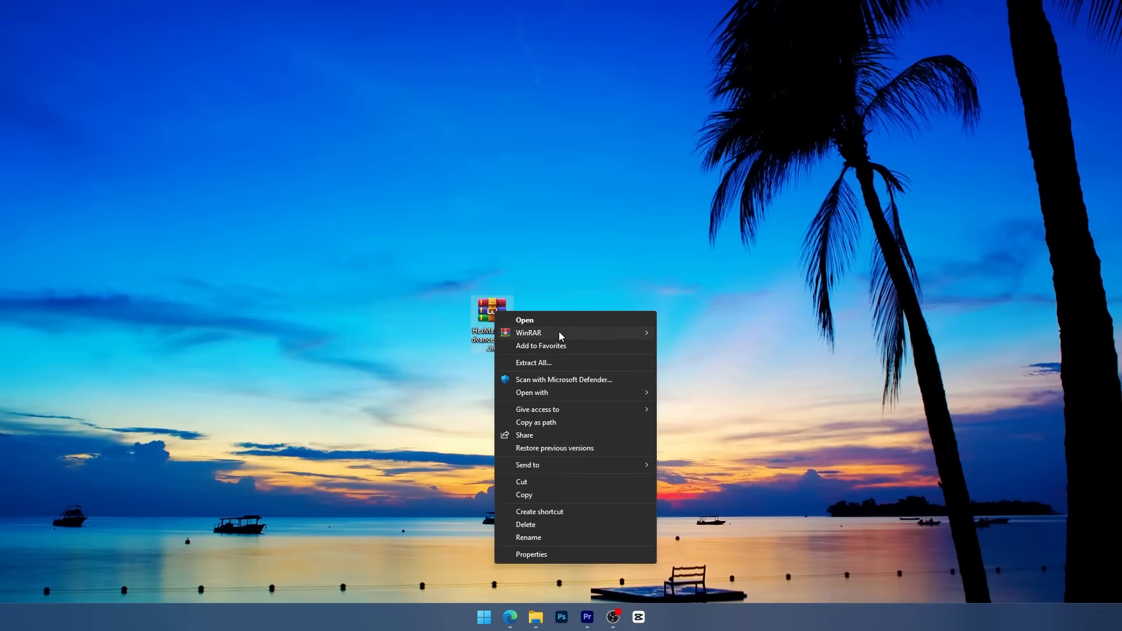
pyautogui.click(532, 363)
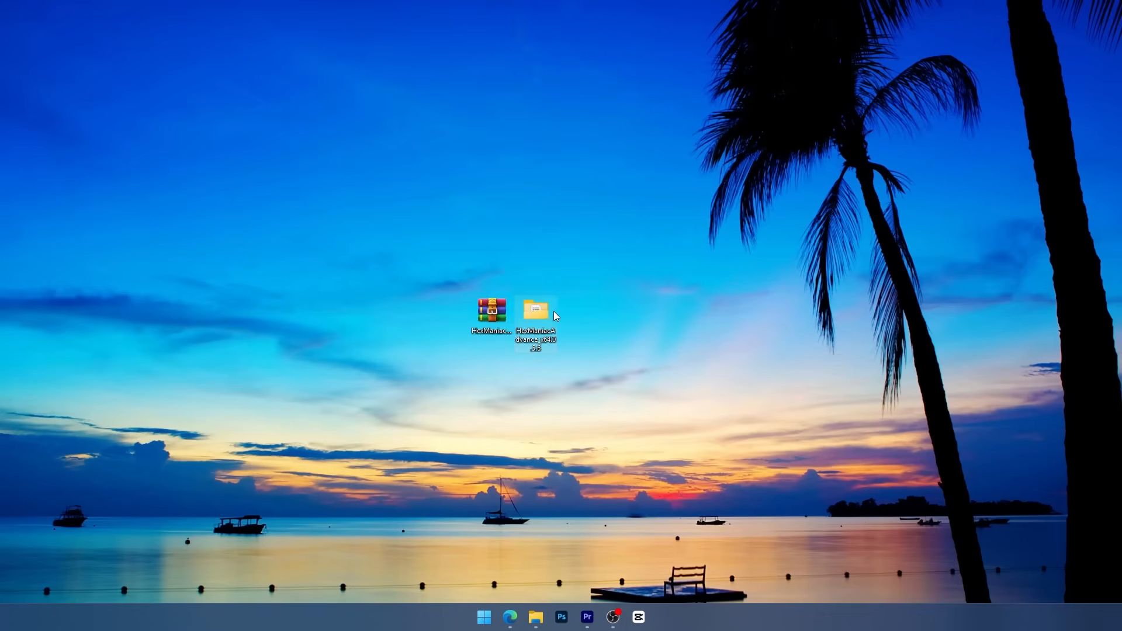
# Step: Launch HexManiacAdvance.exe from the extracted HexManiacAdvance_x64.0.5.6 folder
pyautogui.doubleClick(535, 309)
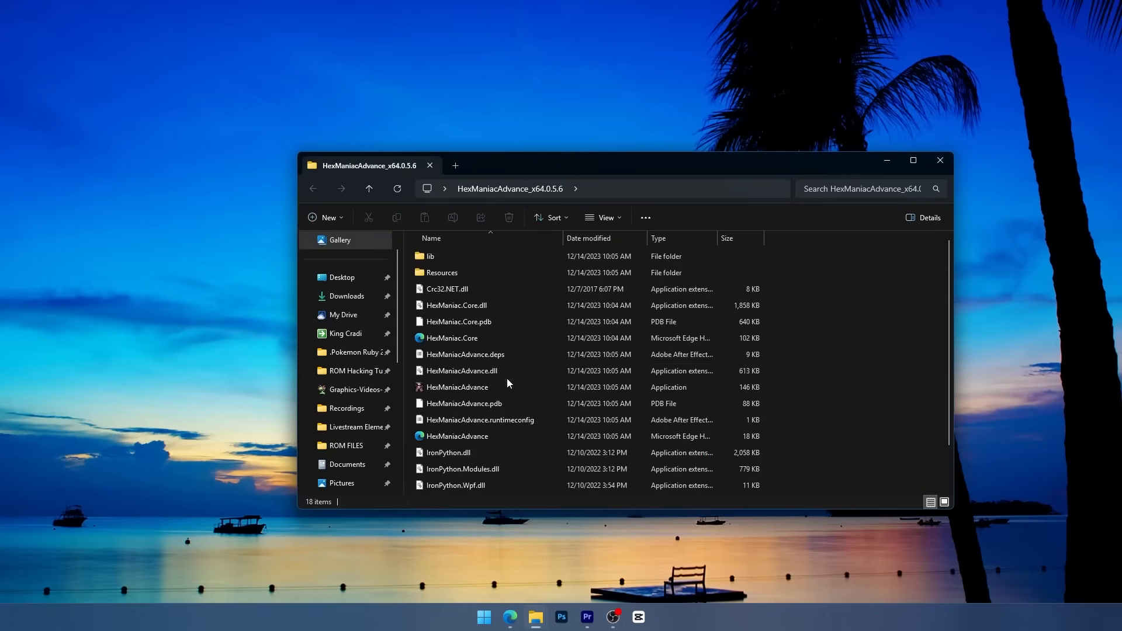
pyautogui.click(456, 387)
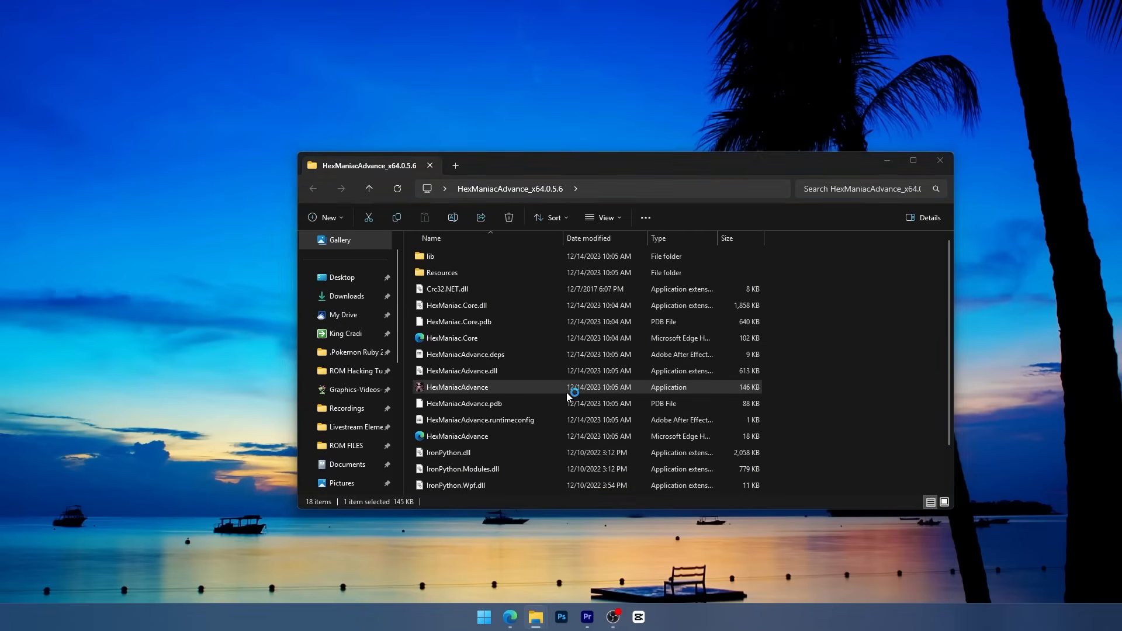
pyautogui.doubleClick(456, 387)
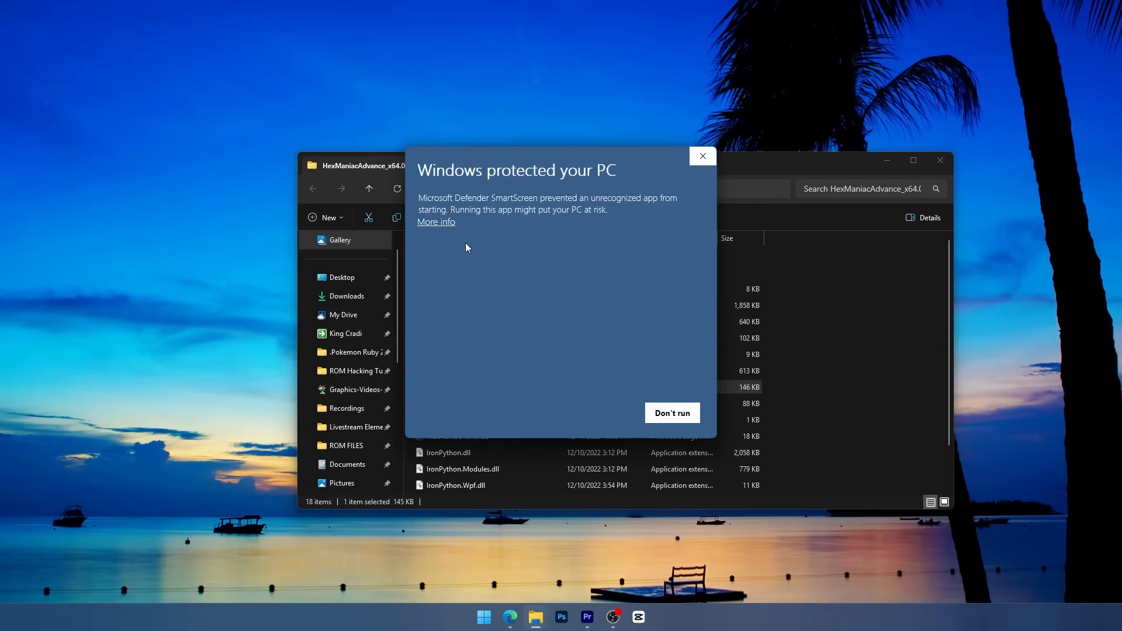
pyautogui.moveTo(435, 226)
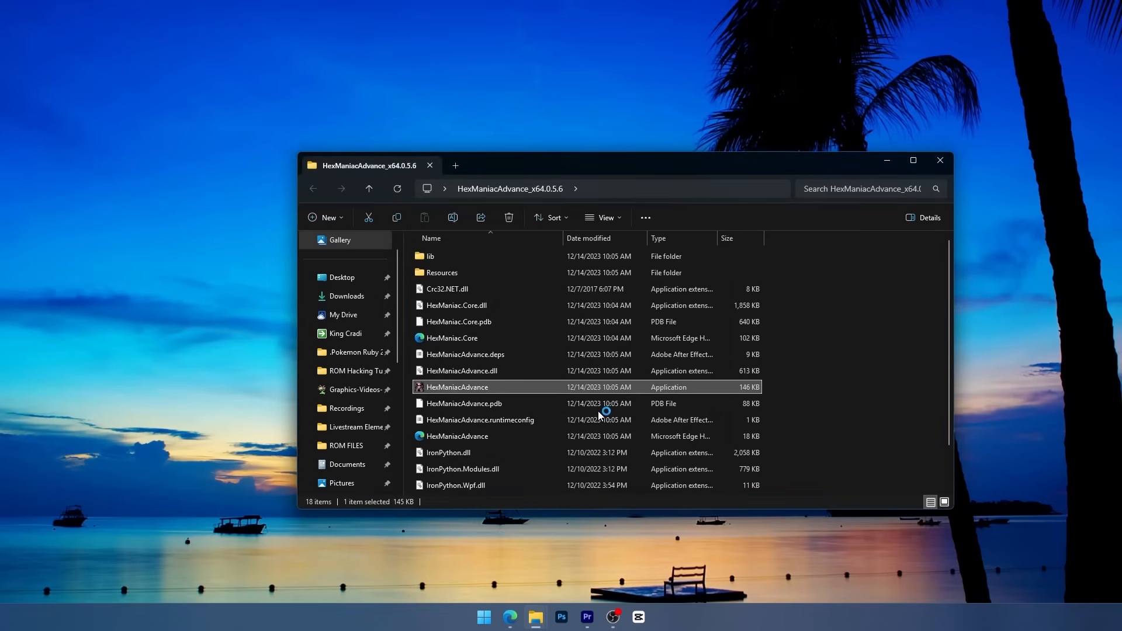
pyautogui.doubleClick(457, 387)
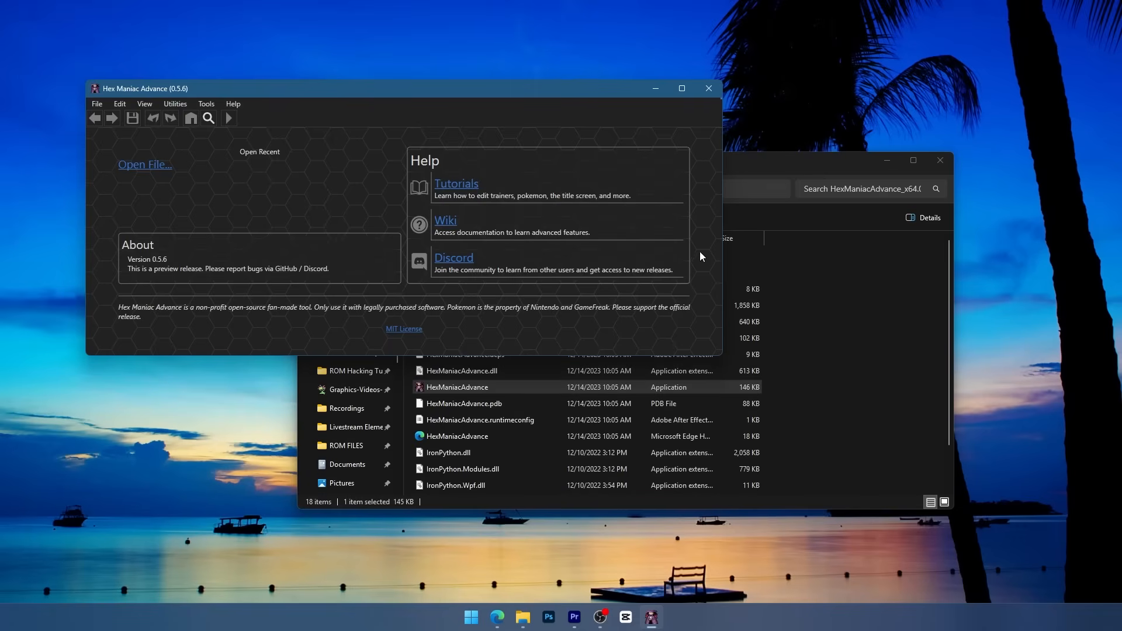
# Step: Close the Hex Maniac Advance start window and pick a context-menu option for HexManiacAdvance.exe
pyautogui.click(708, 88)
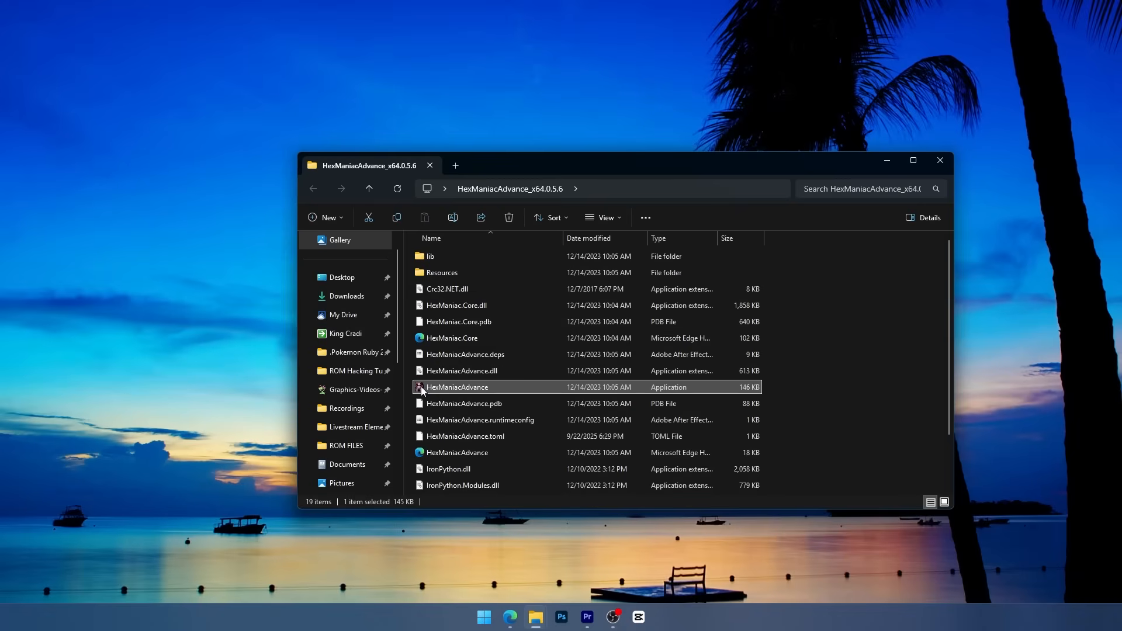
pyautogui.rightClick(457, 387)
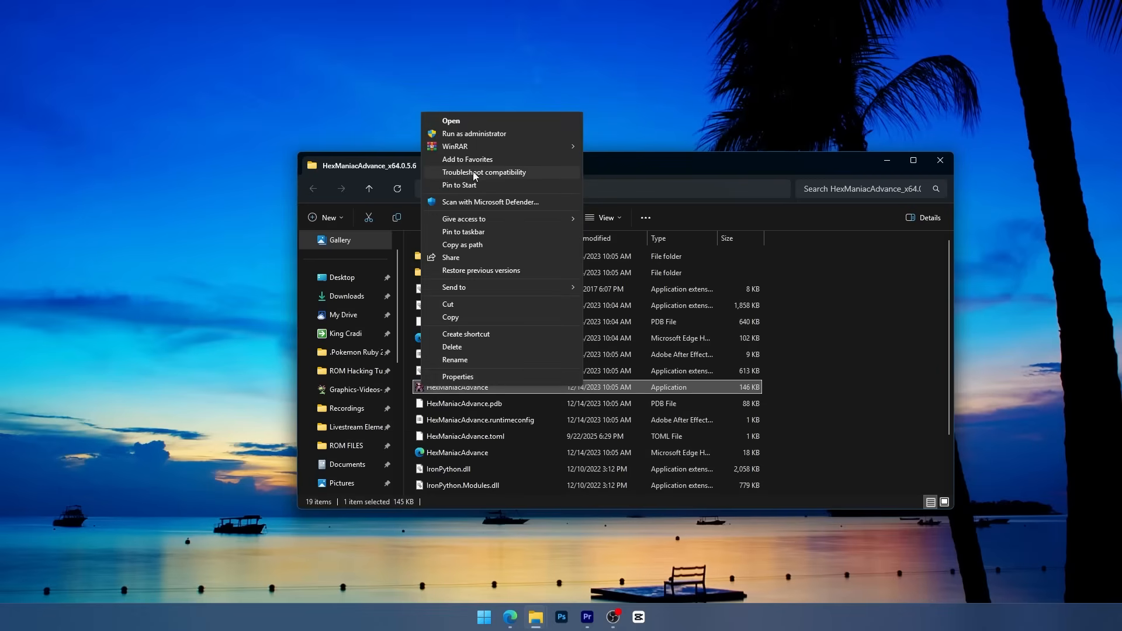
pyautogui.click(465, 334)
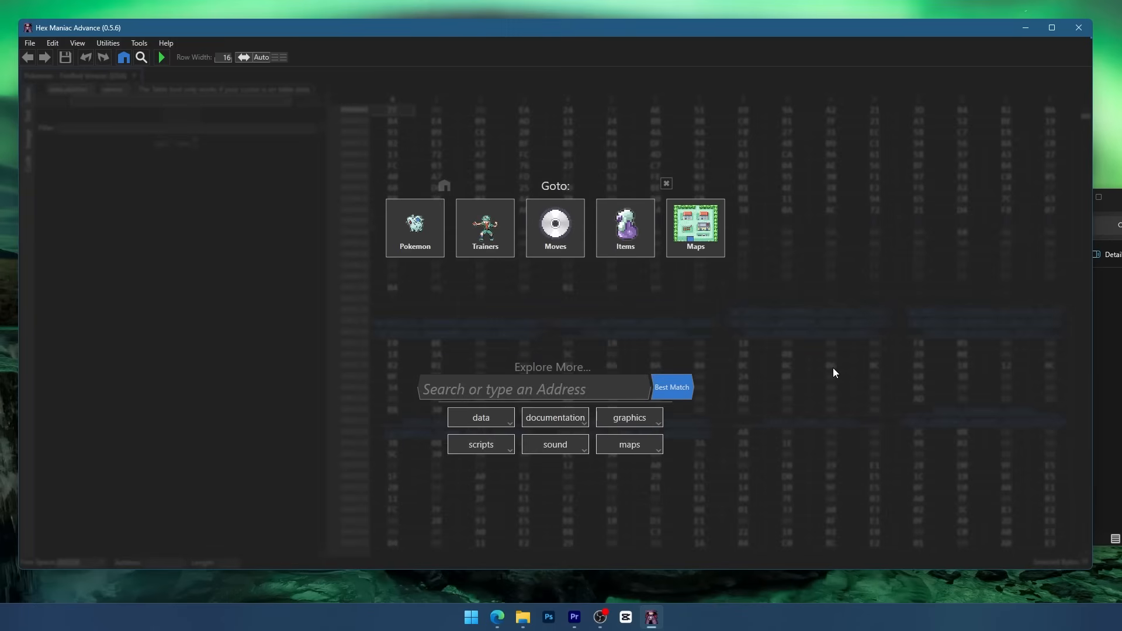
# Step: Click in the loaded ROM's Goto screen, bringing up a town map preview
pyautogui.click(694, 227)
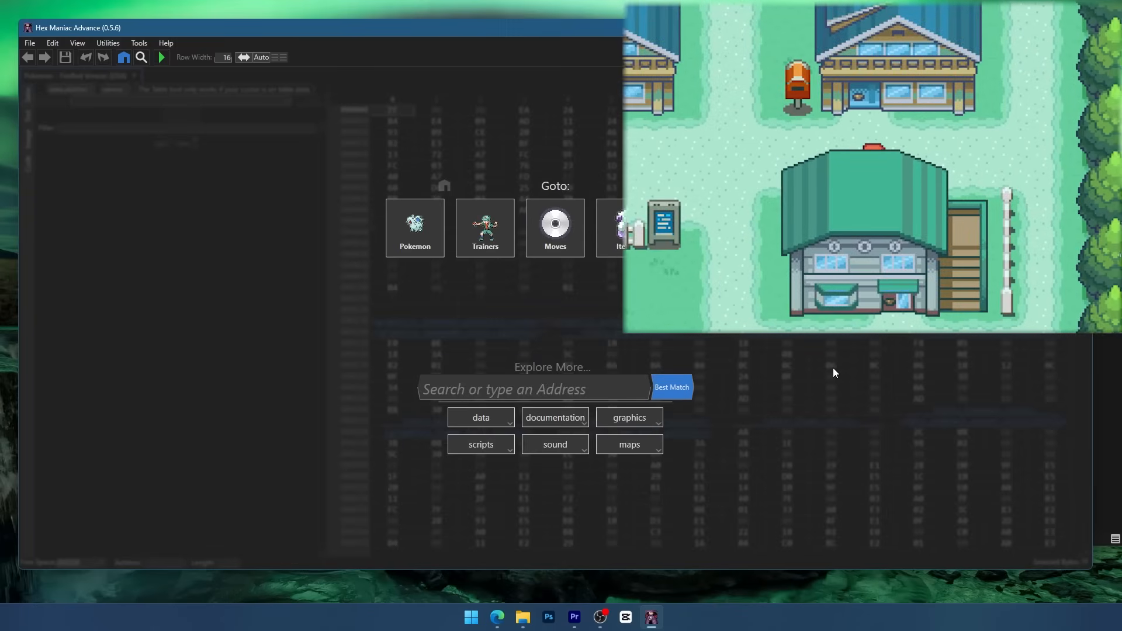